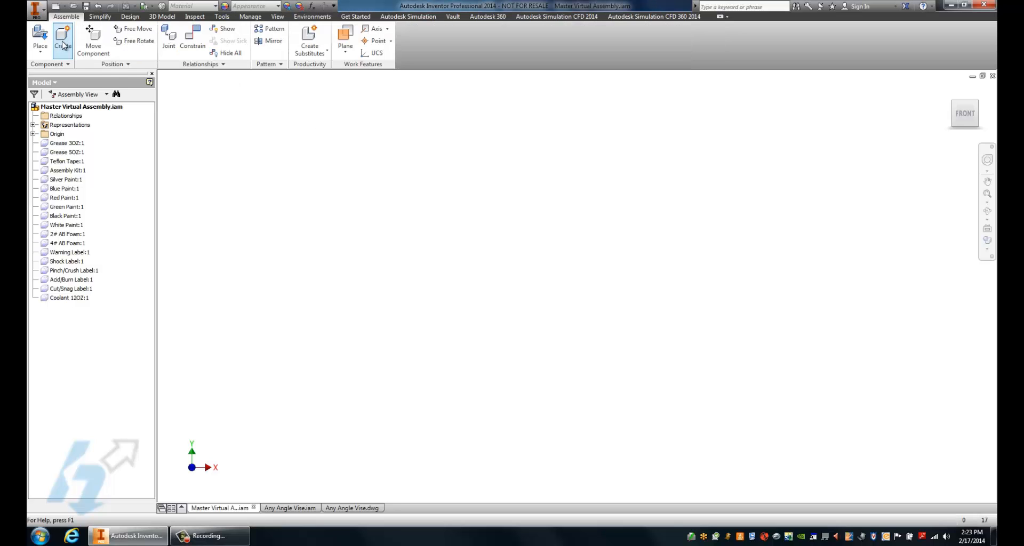
Create virtual component 'Glue 3oz' with Purchased default BOM structure.
left_click(63, 39)
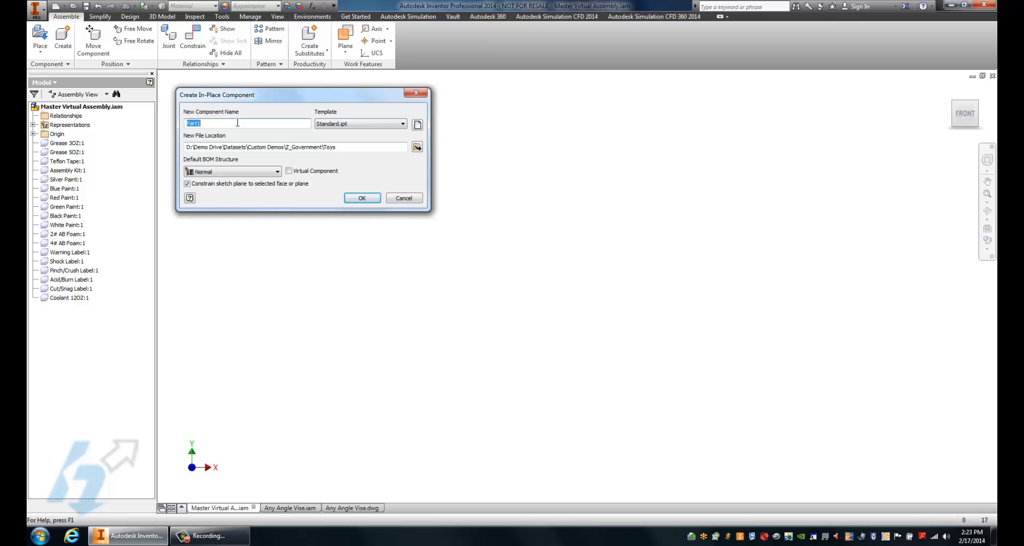
type("Gl")
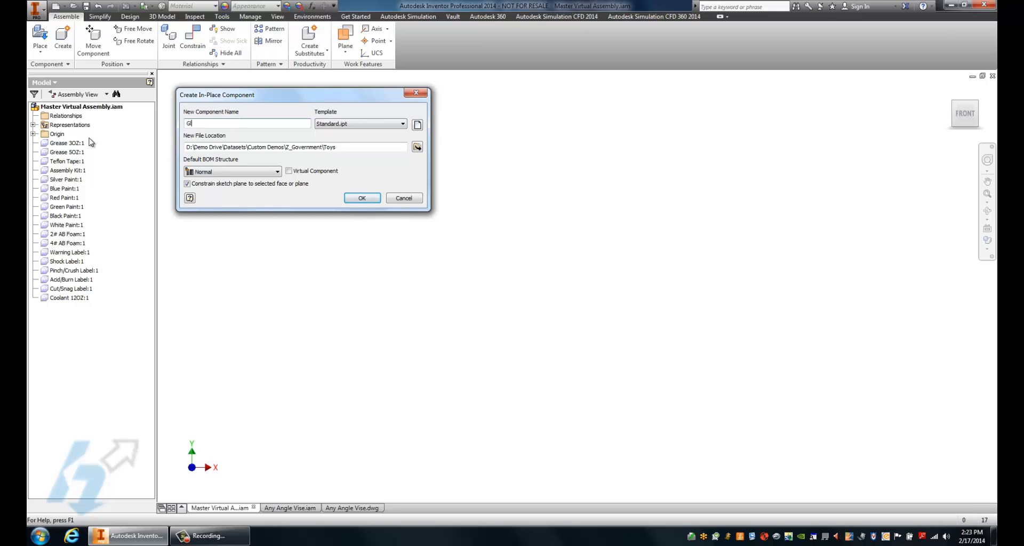
type("lue 3oz")
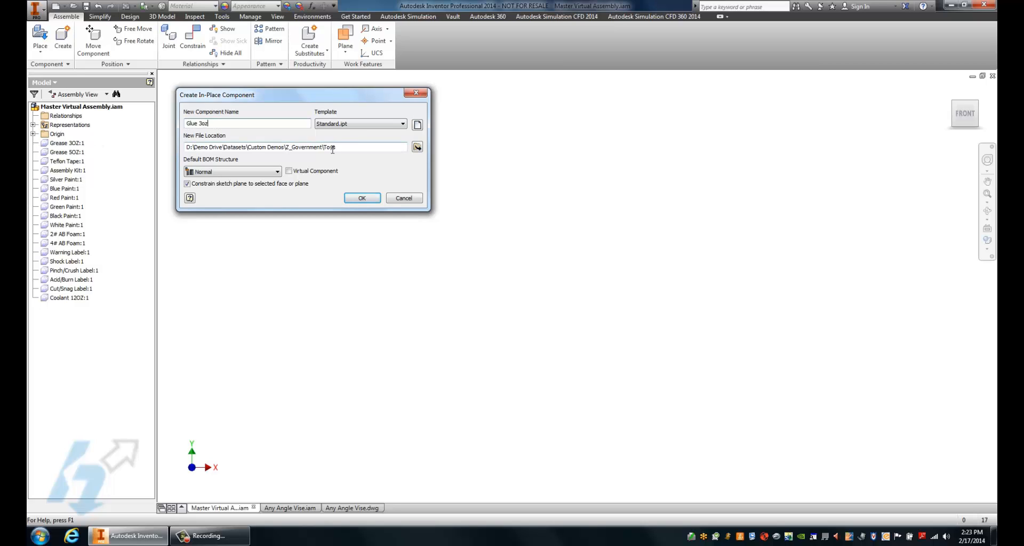
type("ys")
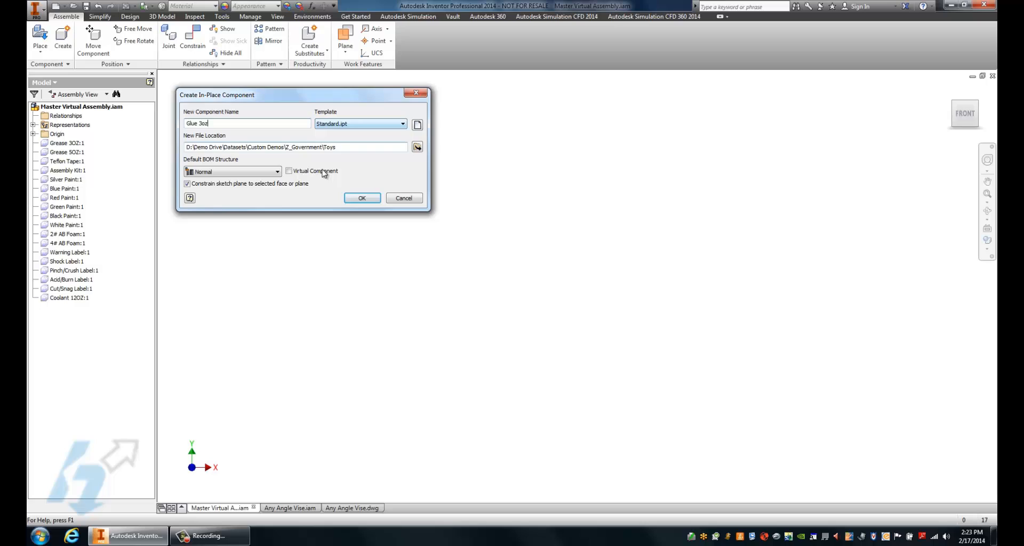
left_click(288, 171)
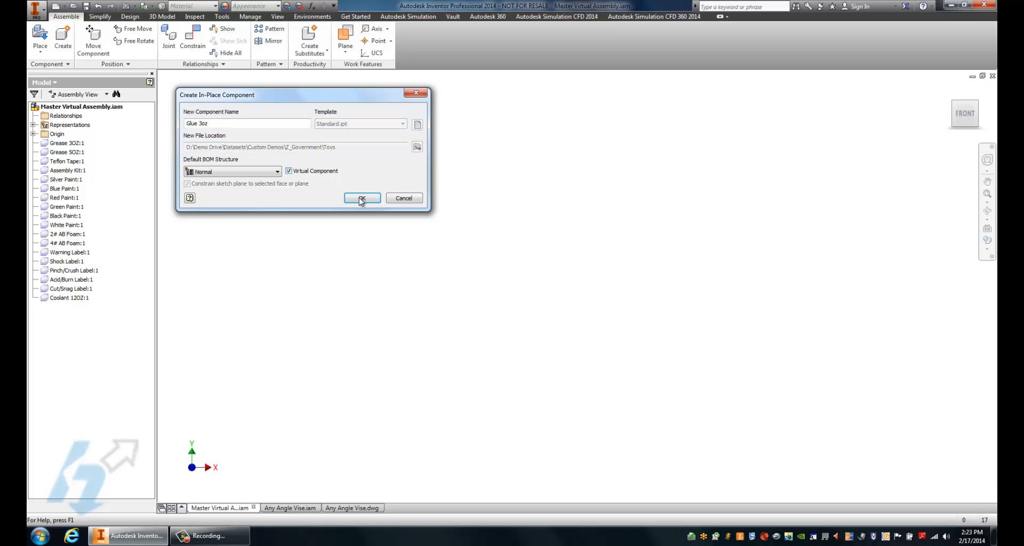
left_click(277, 171)
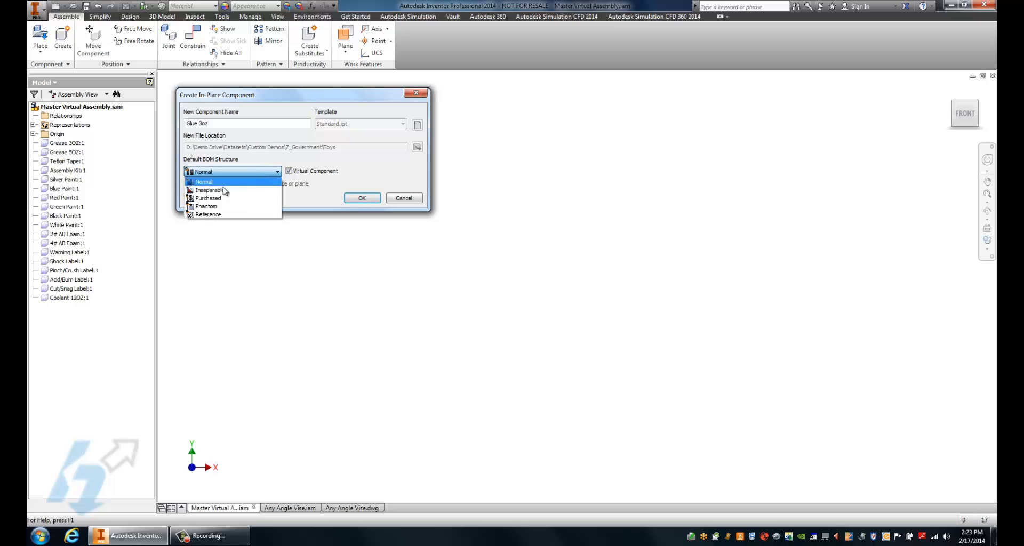
left_click(209, 198)
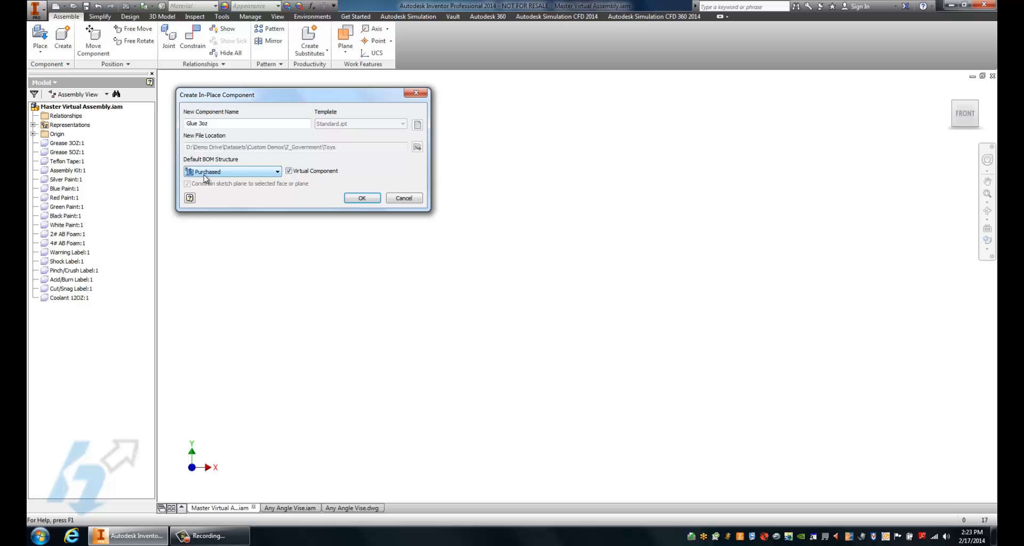
left_click(362, 198)
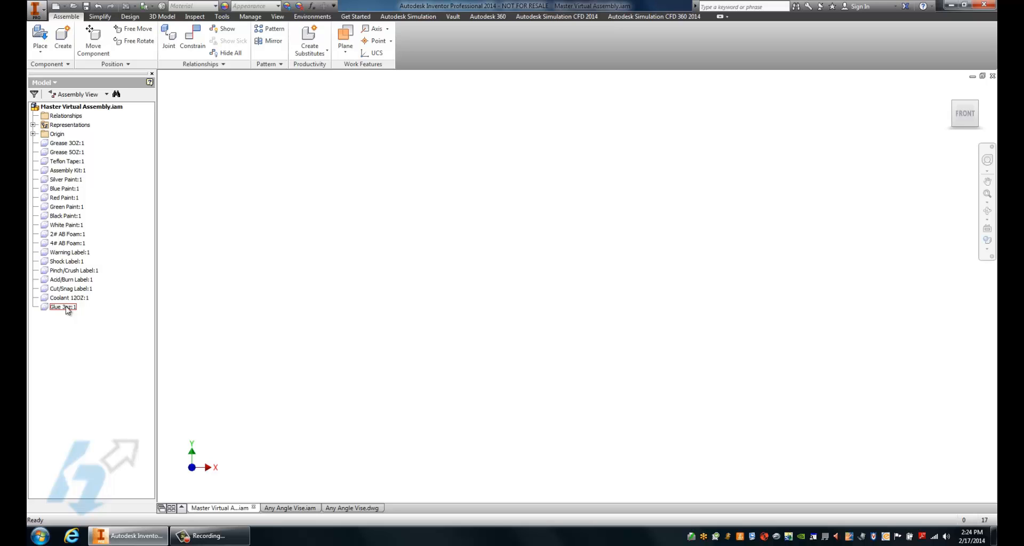
Open Component Settings for Glue 3oz:1 from the model browser.
right_click(63, 307)
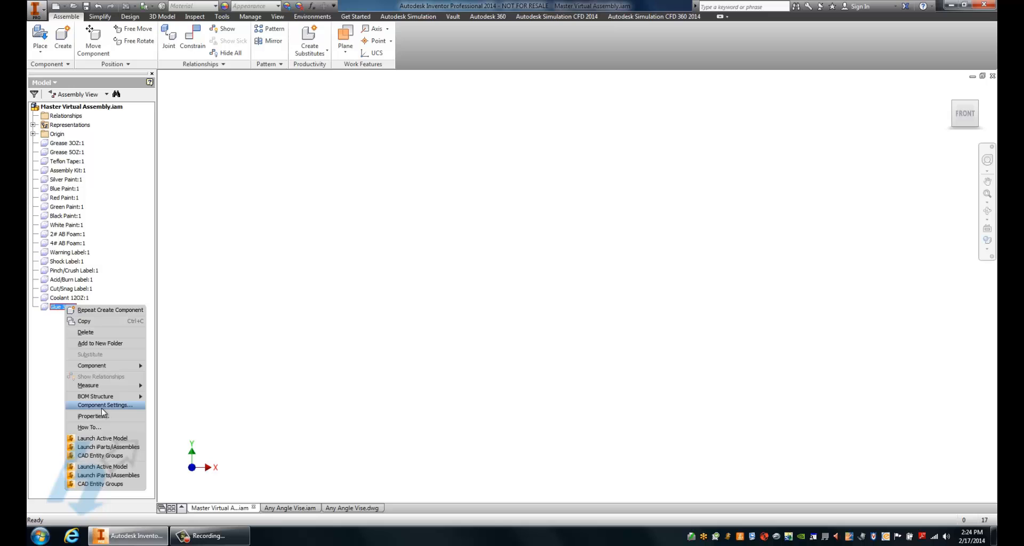
left_click(105, 405)
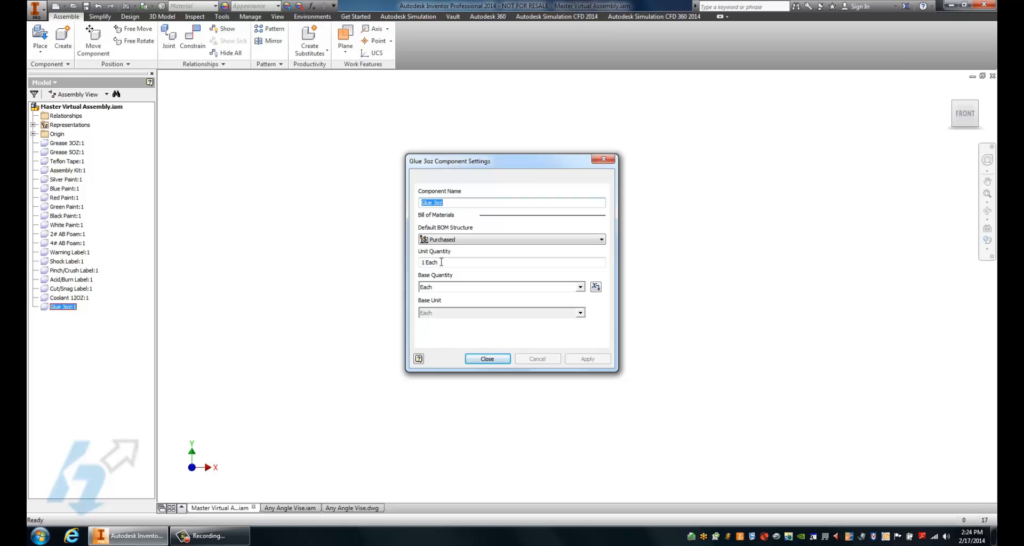
mouse_move(519, 287)
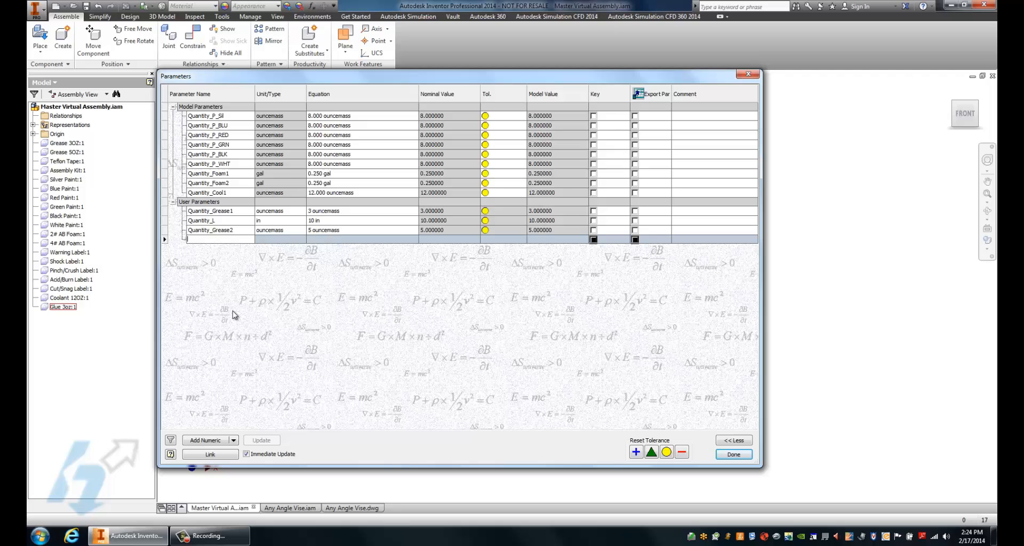
Add user parameter Quantity_Glue with unit ouncemass and equation 3 ouncemass.
type("Au")
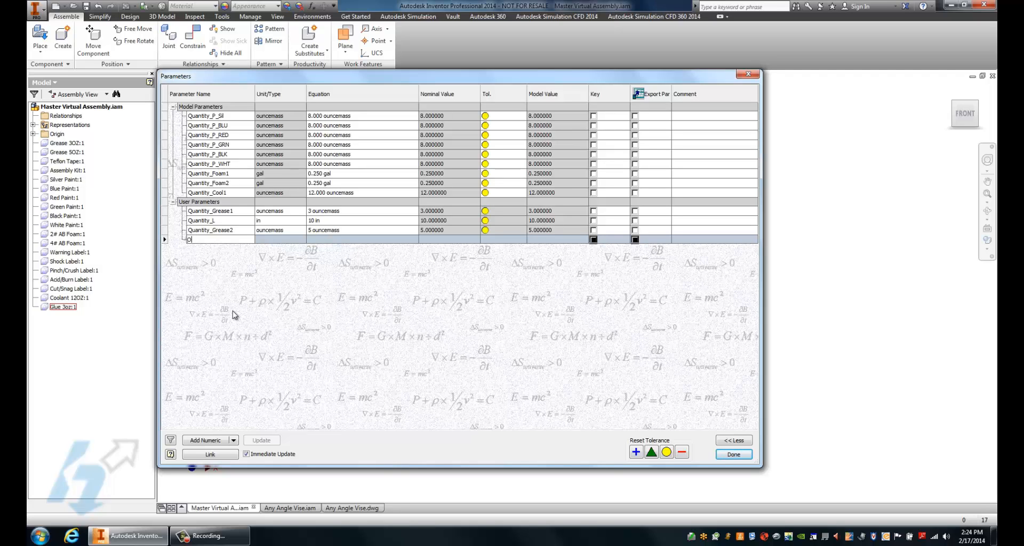
type("Quantity_Glue")
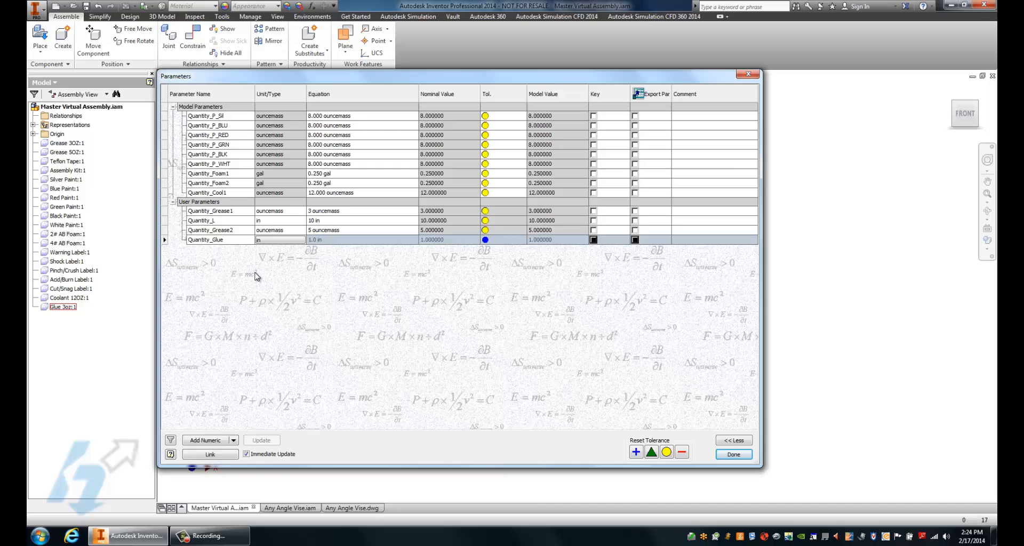
left_click(279, 239)
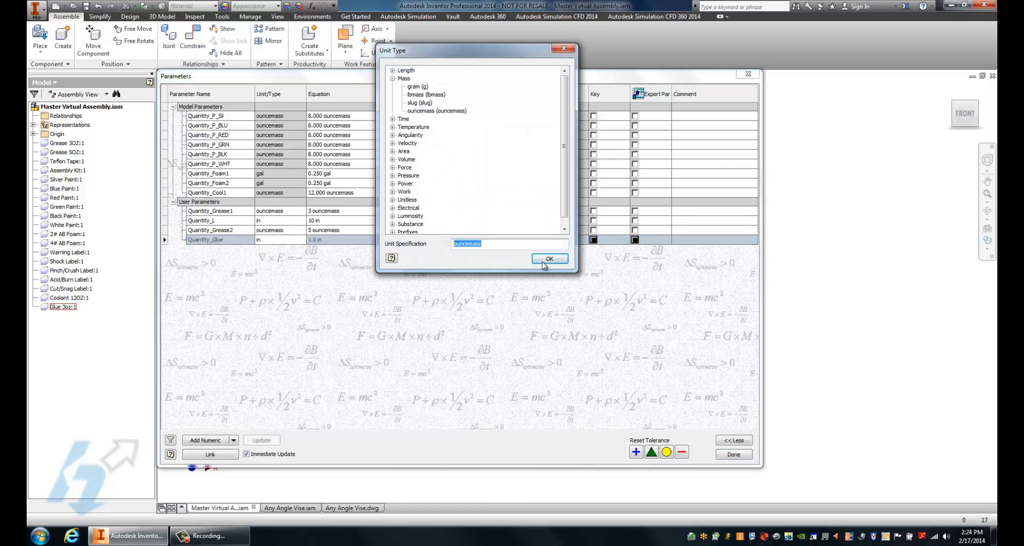
left_click(549, 259)
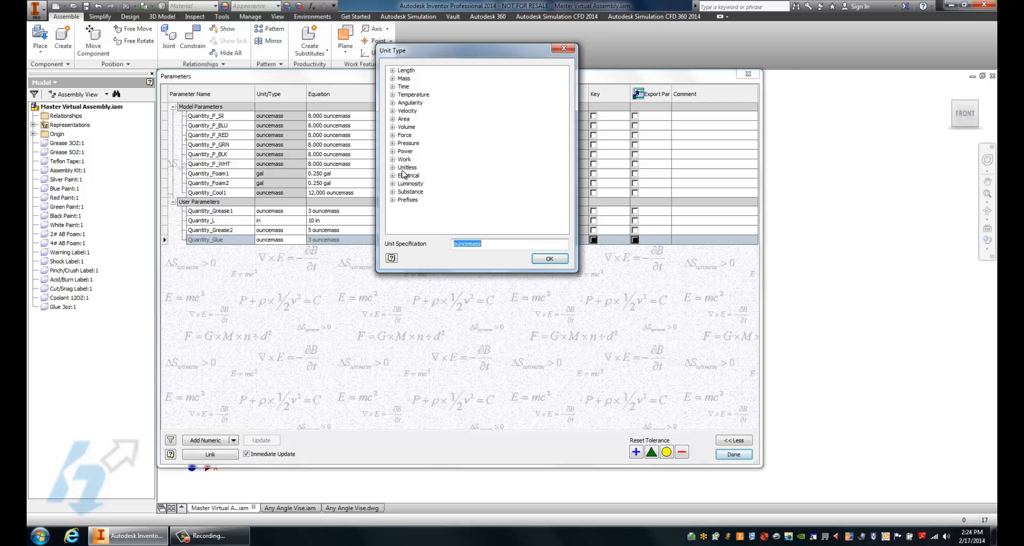
mouse_move(395, 228)
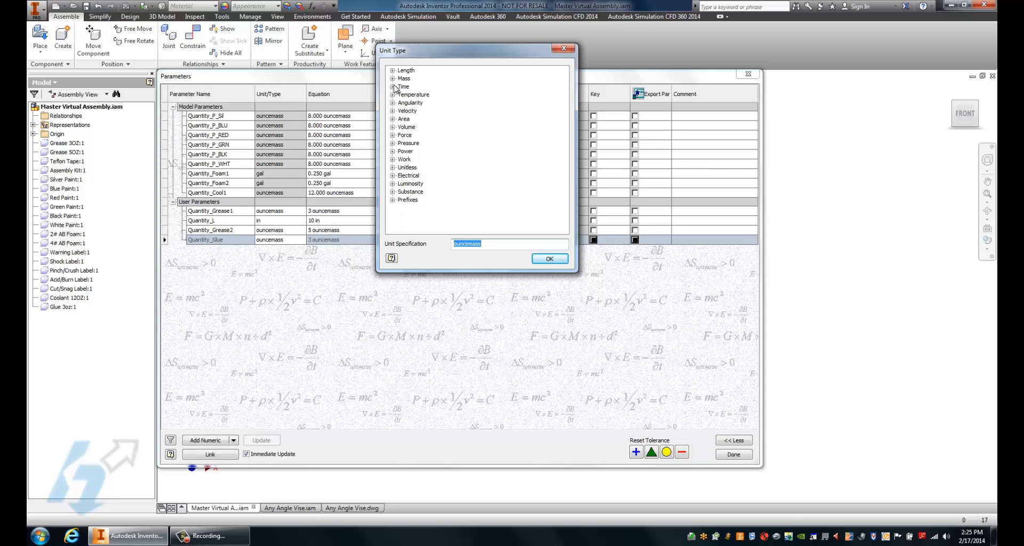
mouse_move(406, 203)
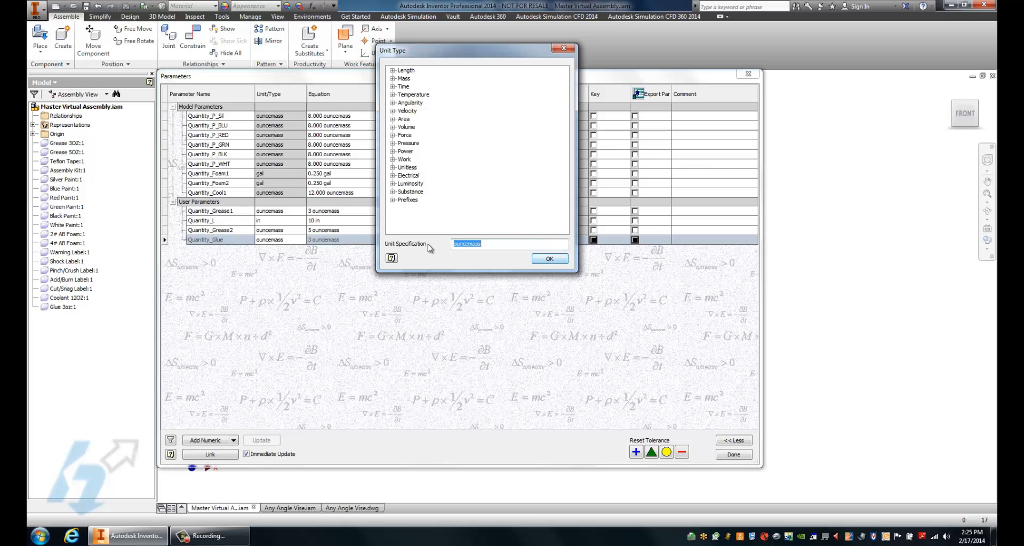
left_click(550, 258)
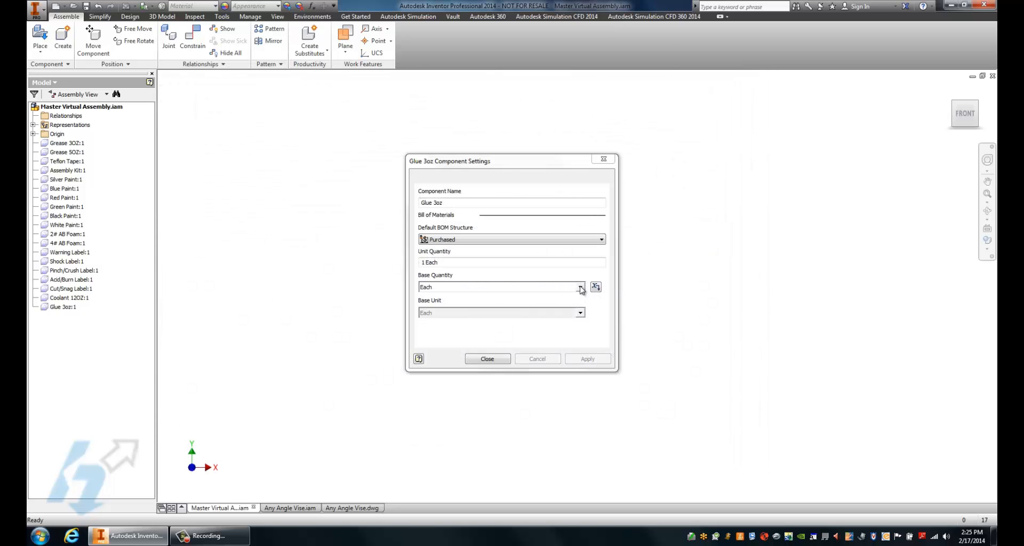
Choose Quantity_Glue (3 ouncemass) as Glue 3oz's base quantity.
left_click(580, 288)
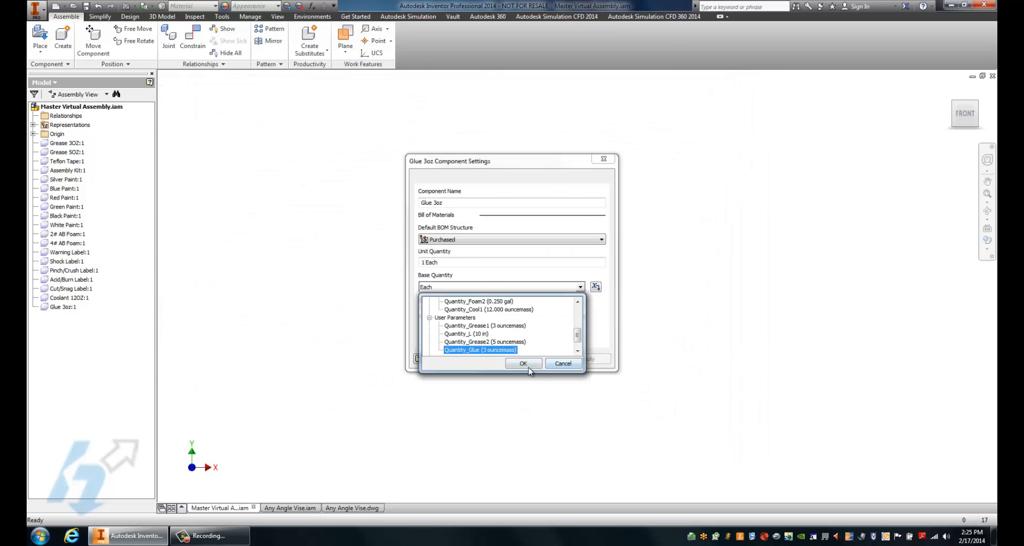
left_click(479, 349)
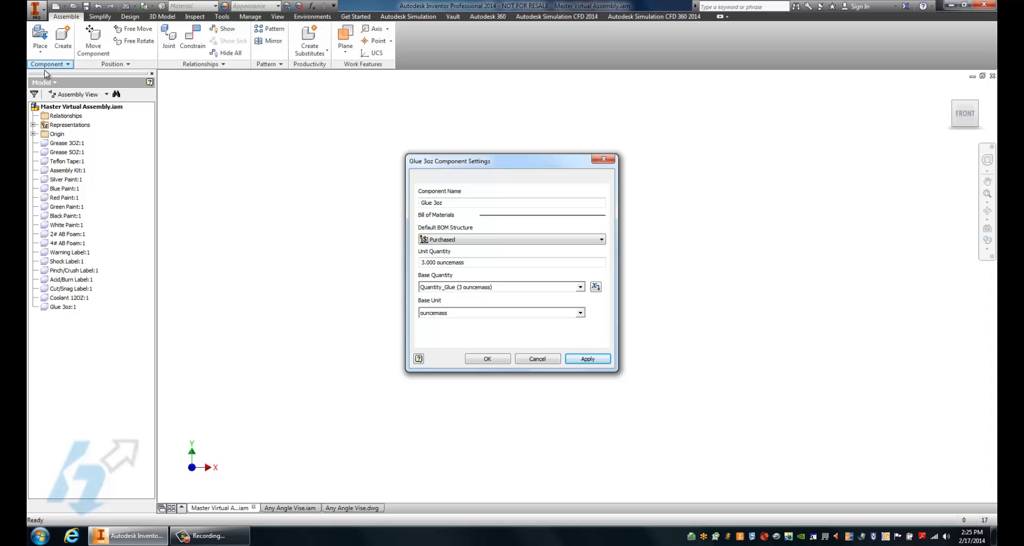
mouse_move(463, 291)
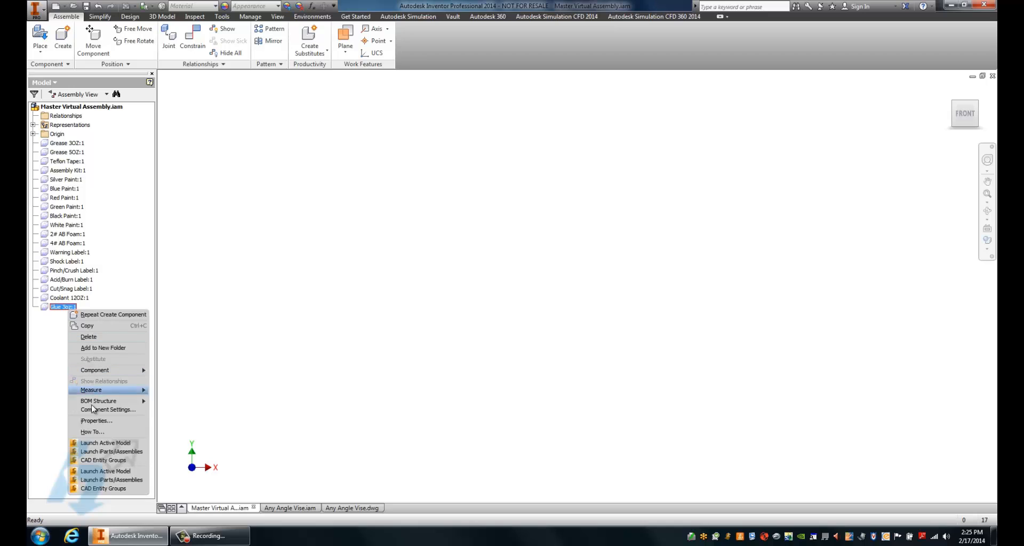
In Glue 3oz iProperties, enter part number 625345 and stock number 200700100.
left_click(96, 421)
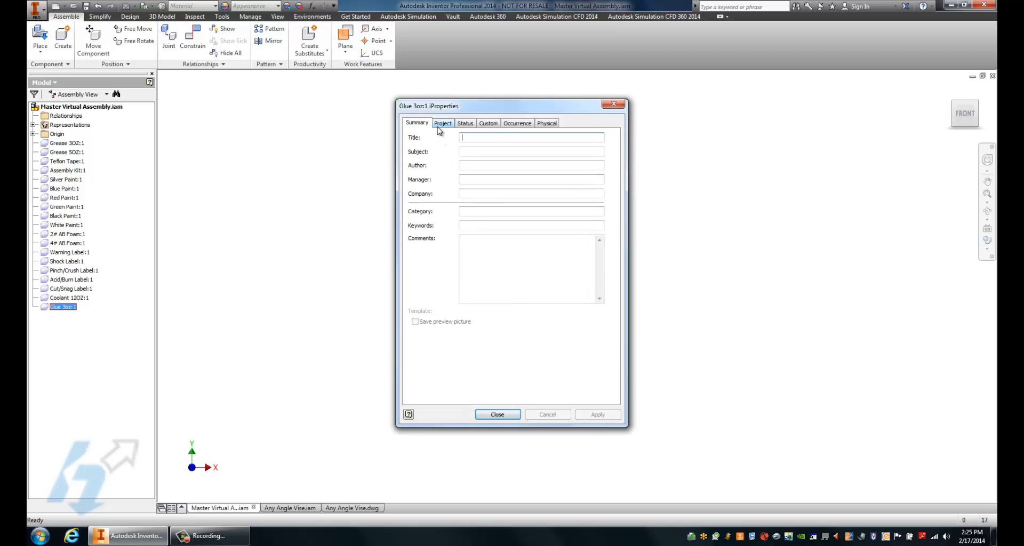
type("Kragle")
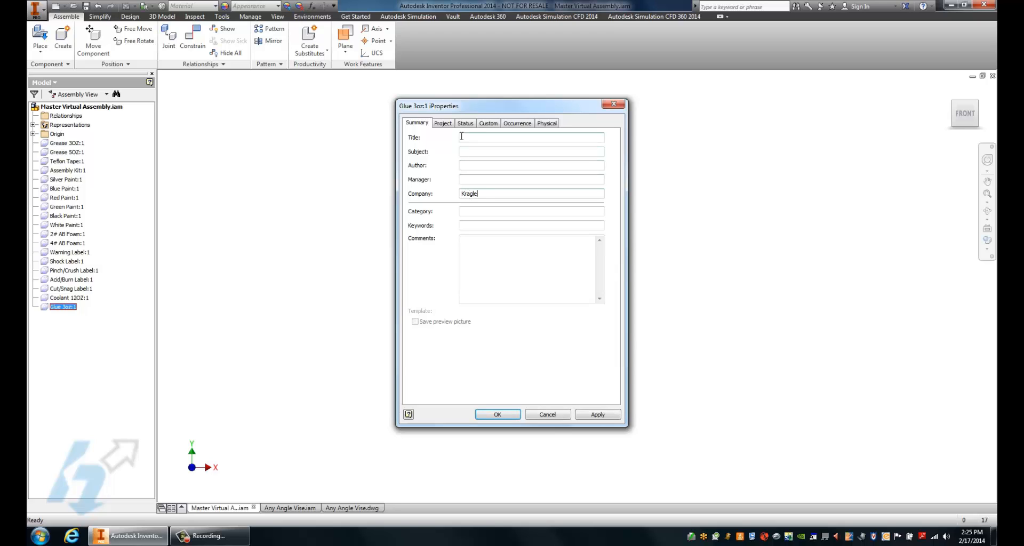
left_click(443, 124)
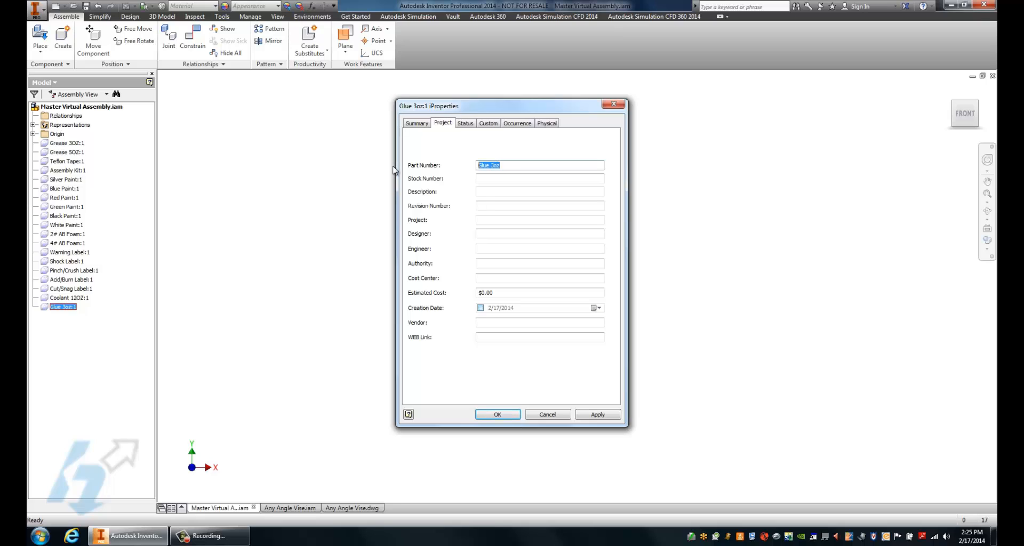
type("625345")
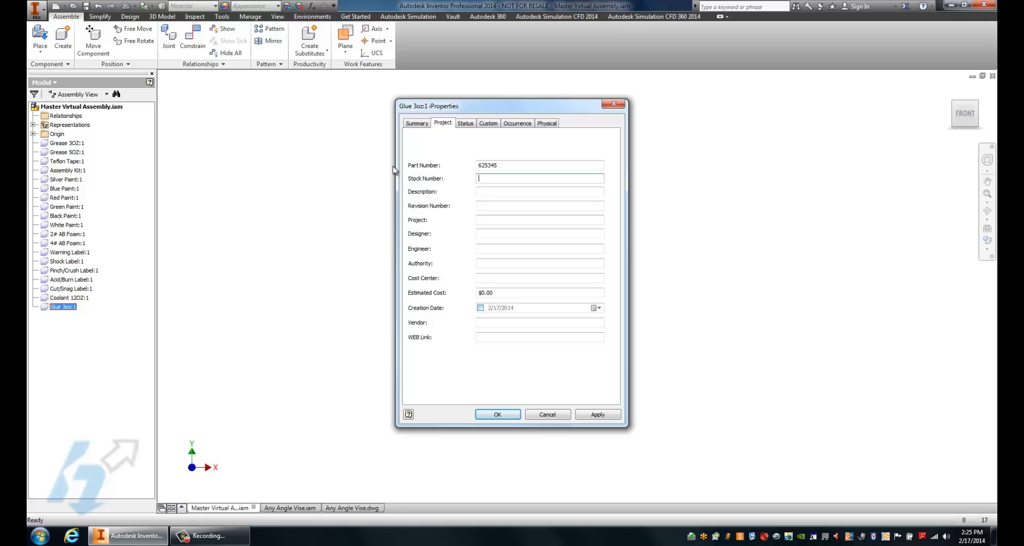
type("200700100")
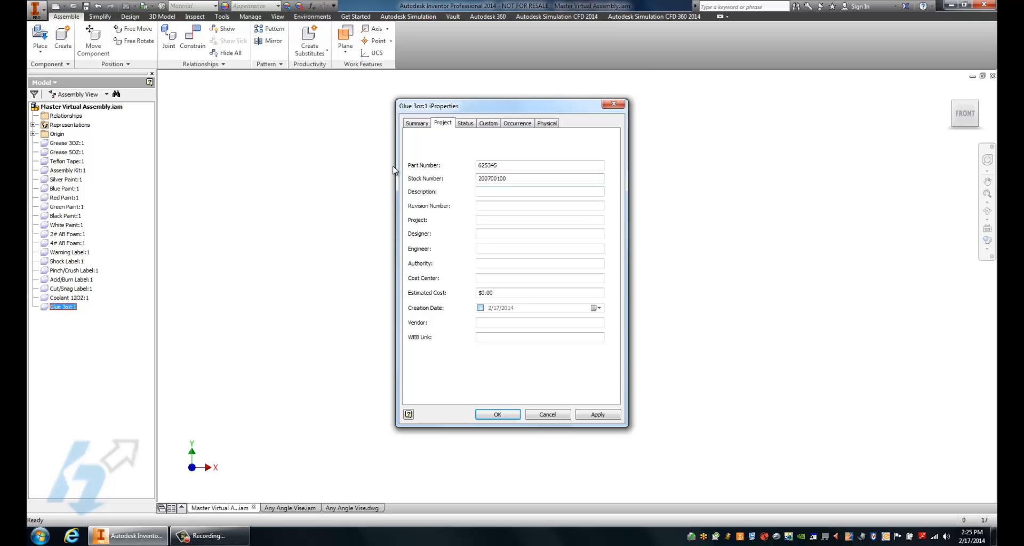
Set description to 'Anaeorbic Industrial Adheseve' and estimated cost to $2.49.
type("Anaeo")
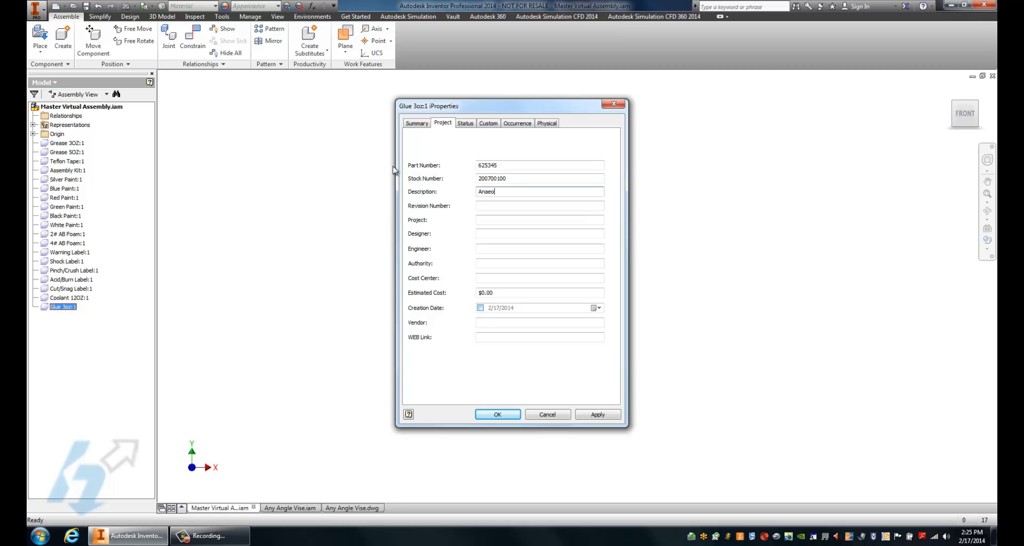
type("rbic")
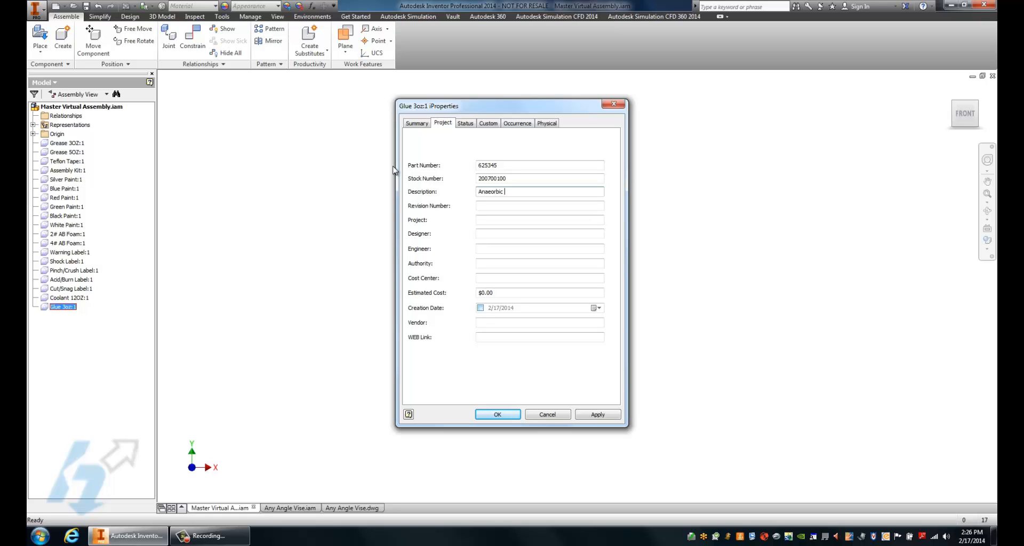
type("Industrial")
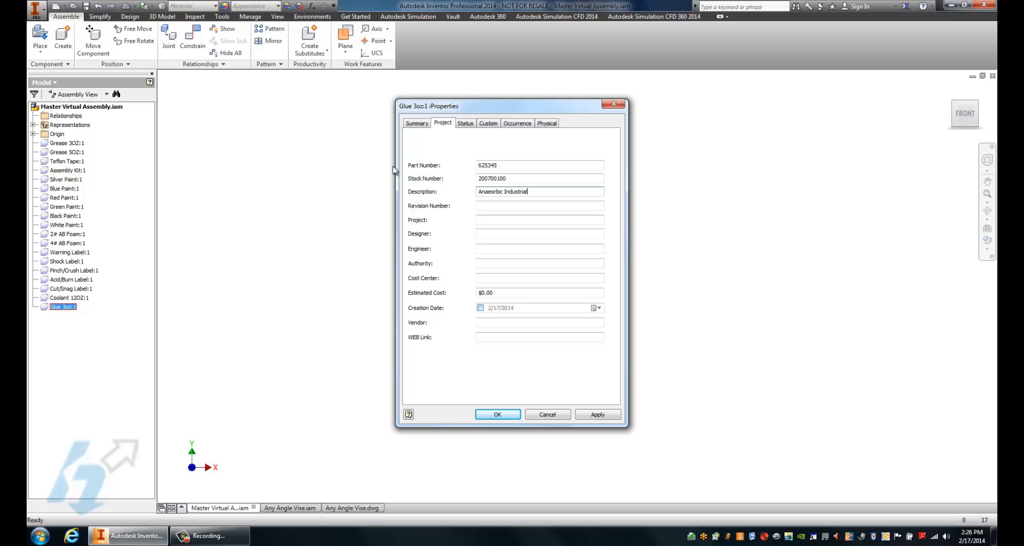
type("Adheseve")
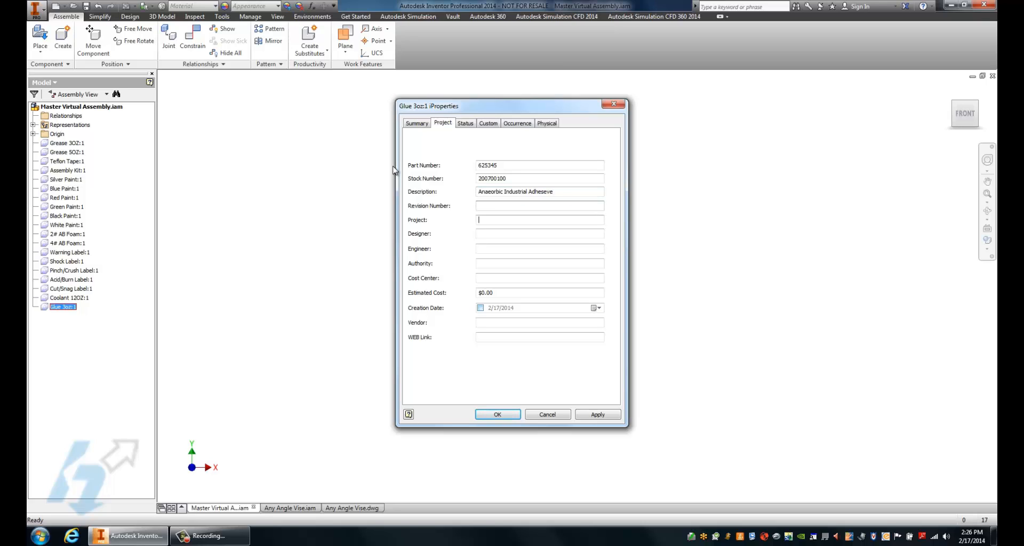
left_click(539, 293)
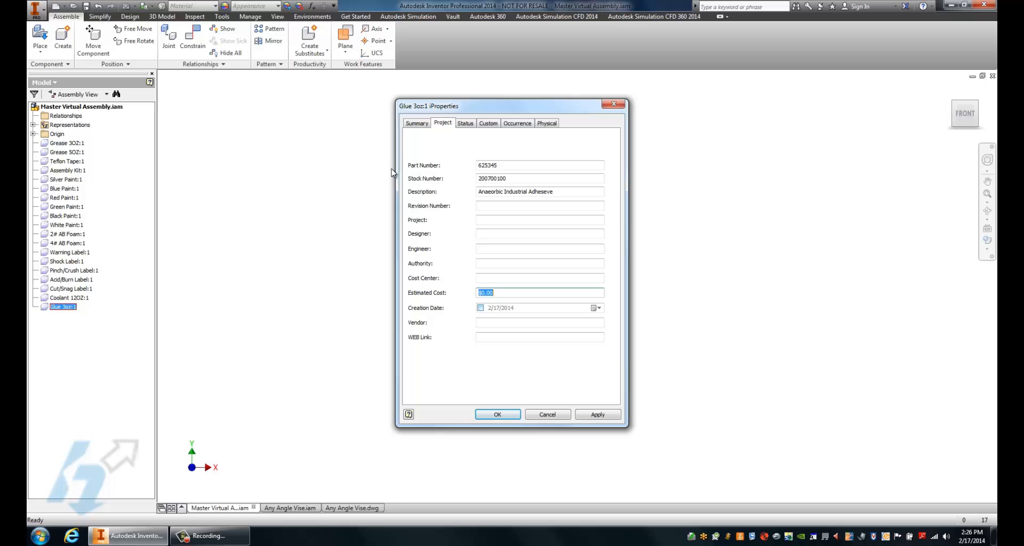
type("2.49")
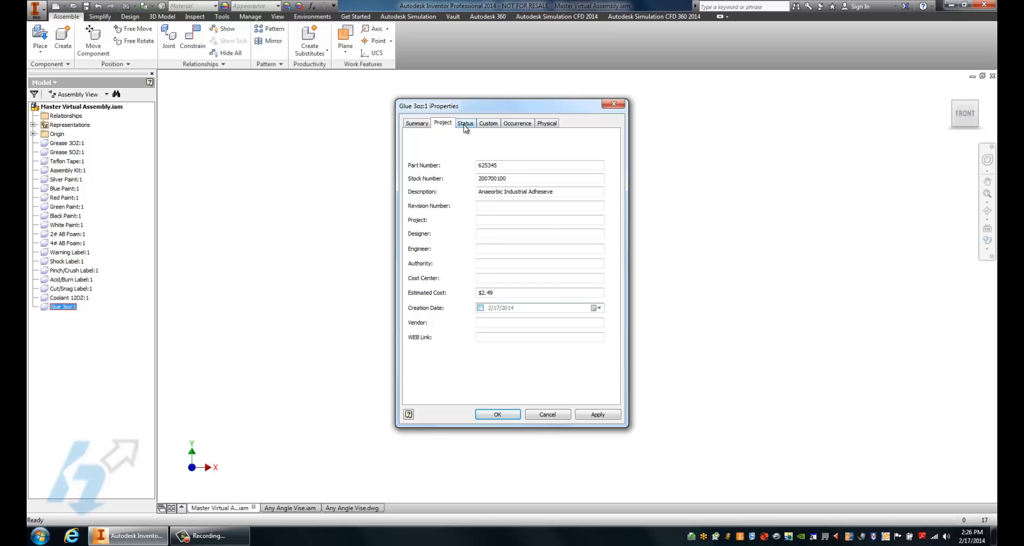
left_click(466, 123)
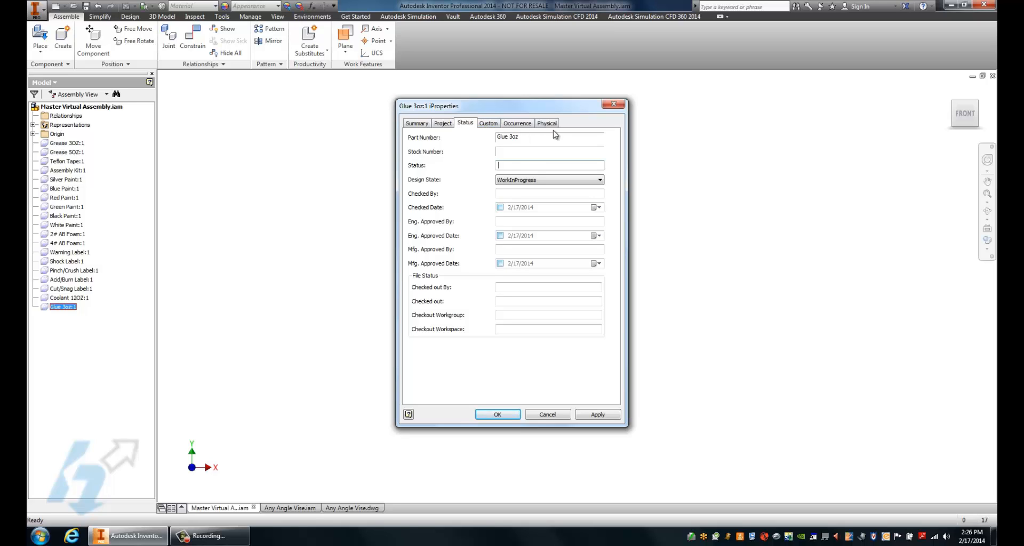
Override Glue 3oz's physical mass to 3 ounces (0.188 lbmass), apply, and close.
left_click(547, 122)
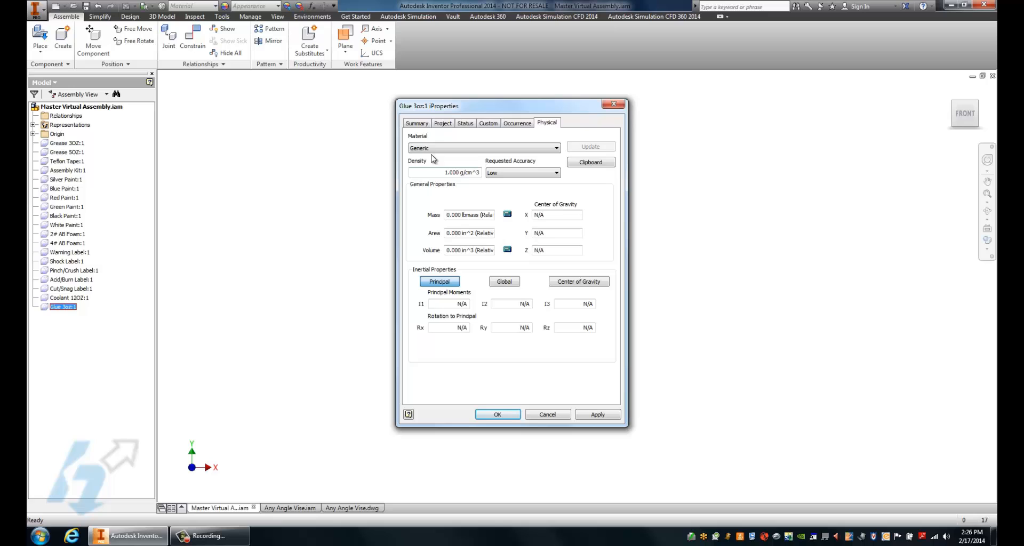
left_click(556, 148)
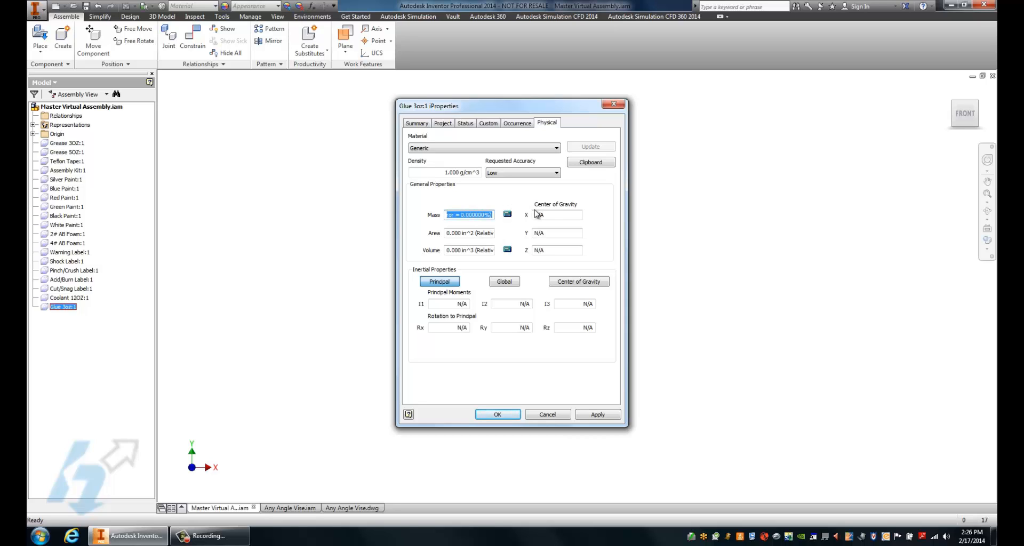
type("3 O")
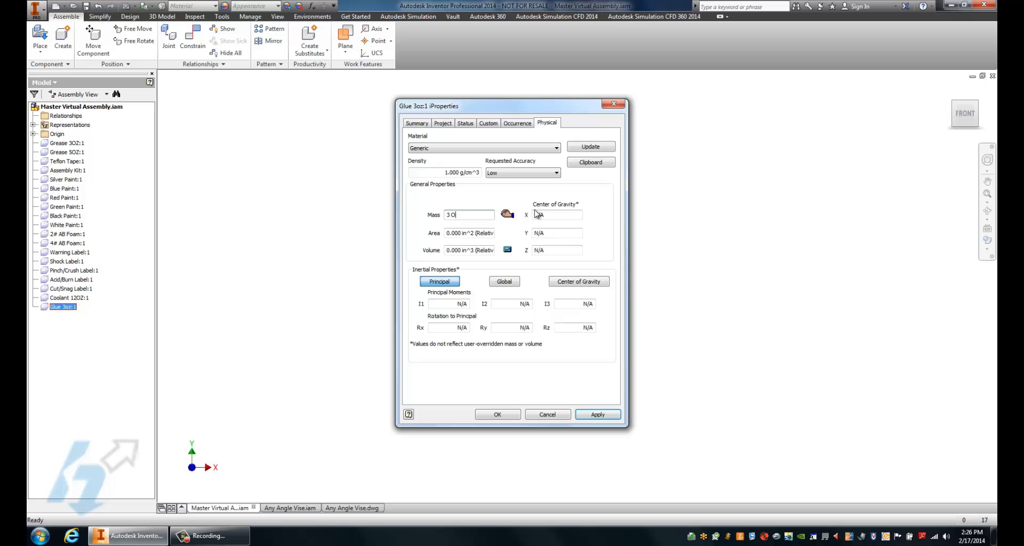
type("uncemass")
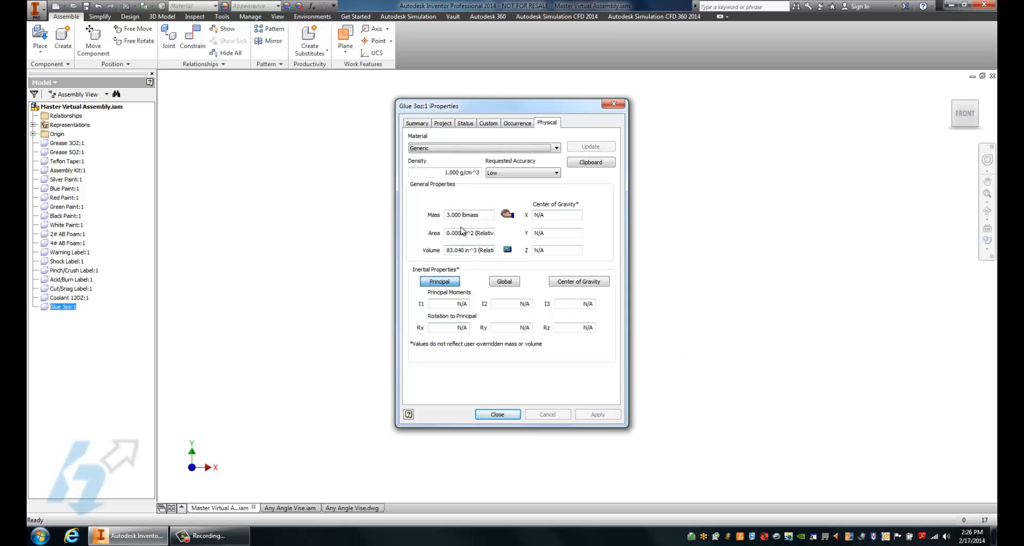
left_click(469, 215)
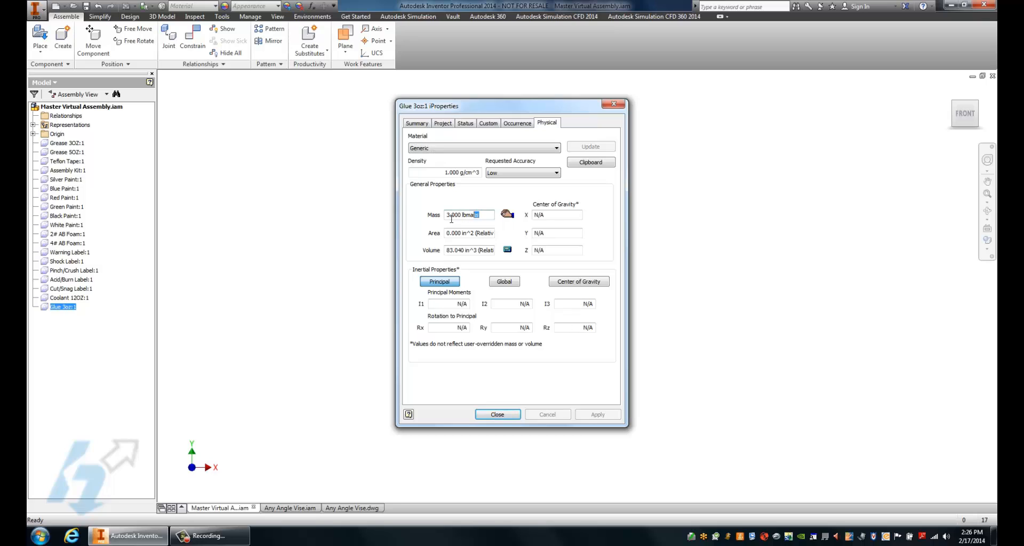
type("3 ounce")
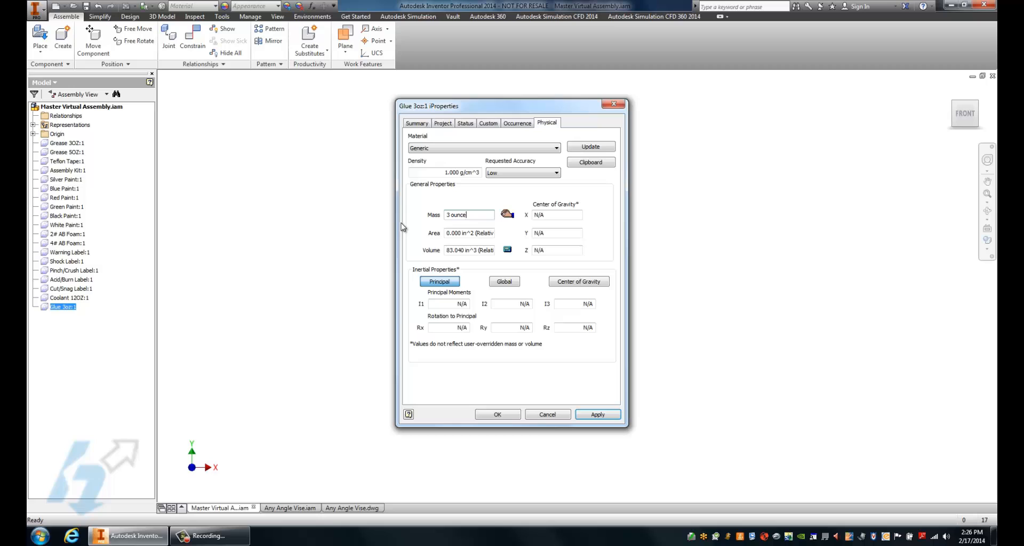
left_click(597, 415)
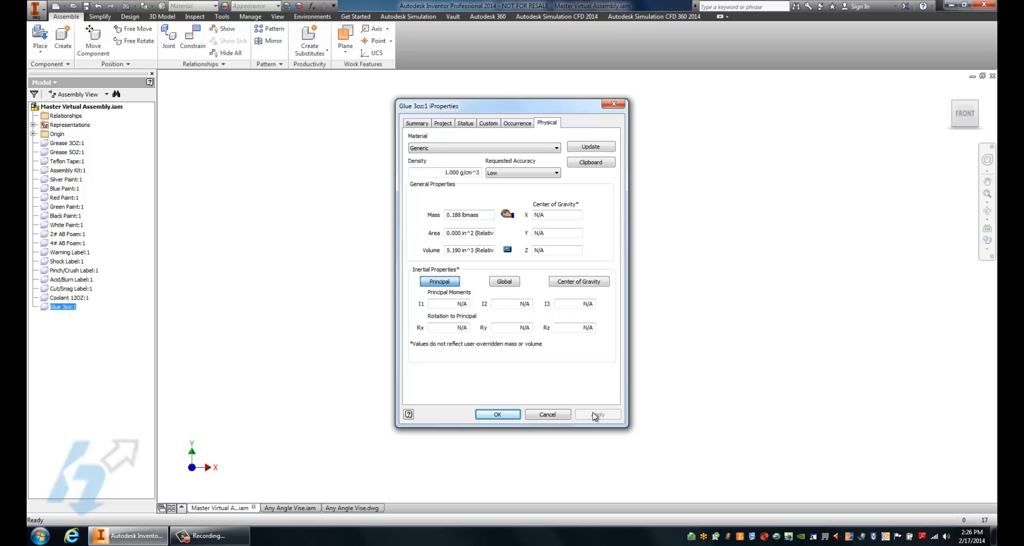
left_click(596, 415)
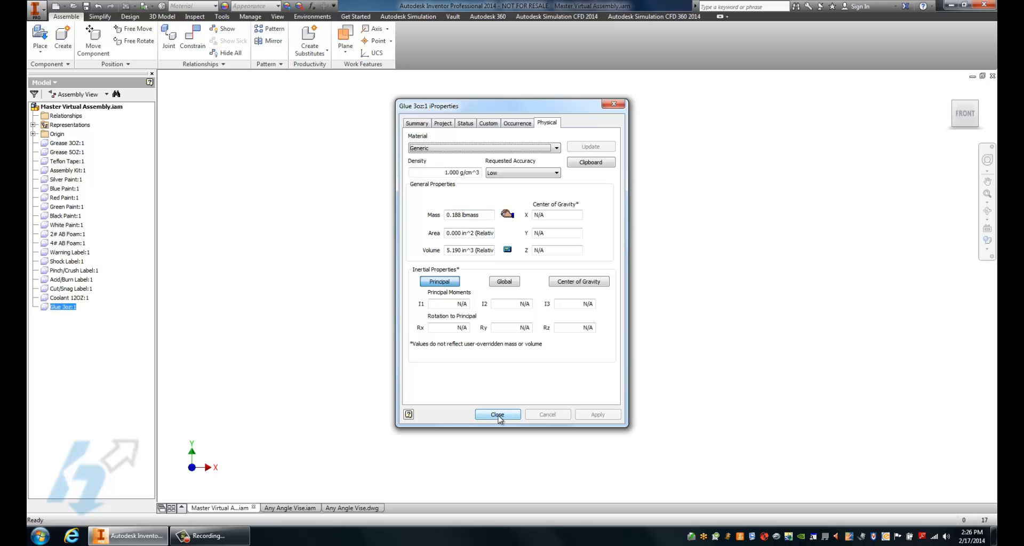
left_click(497, 415)
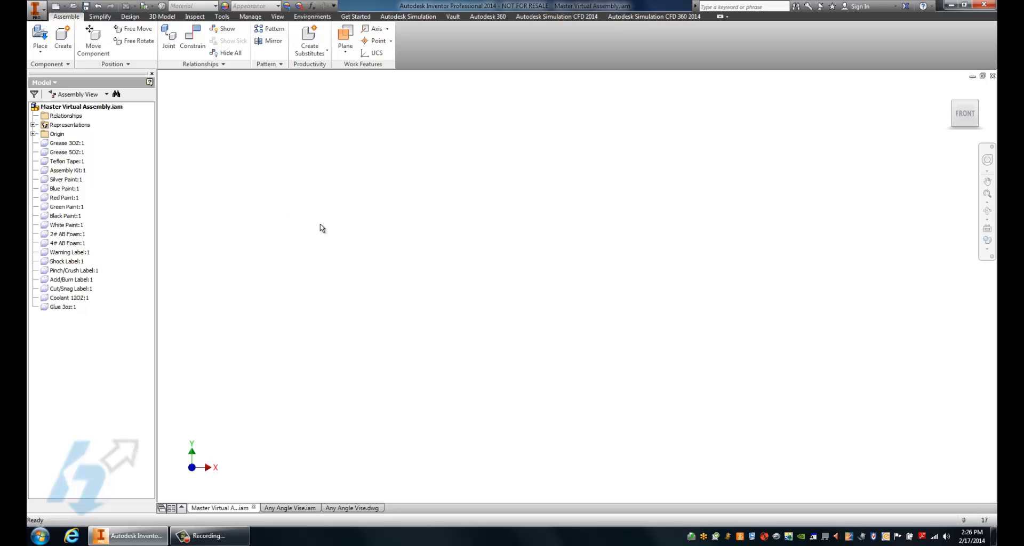
mouse_move(281, 371)
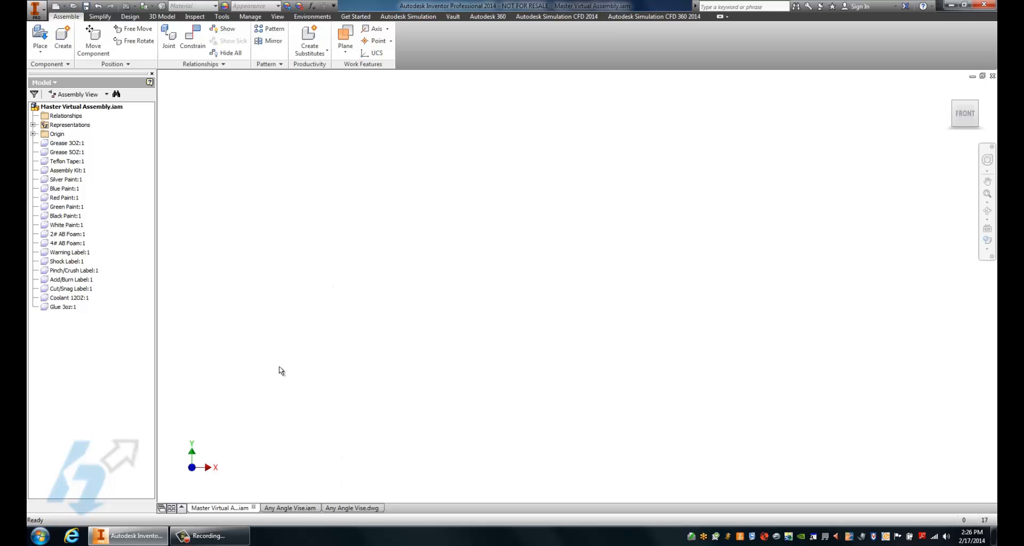
mouse_move(284, 377)
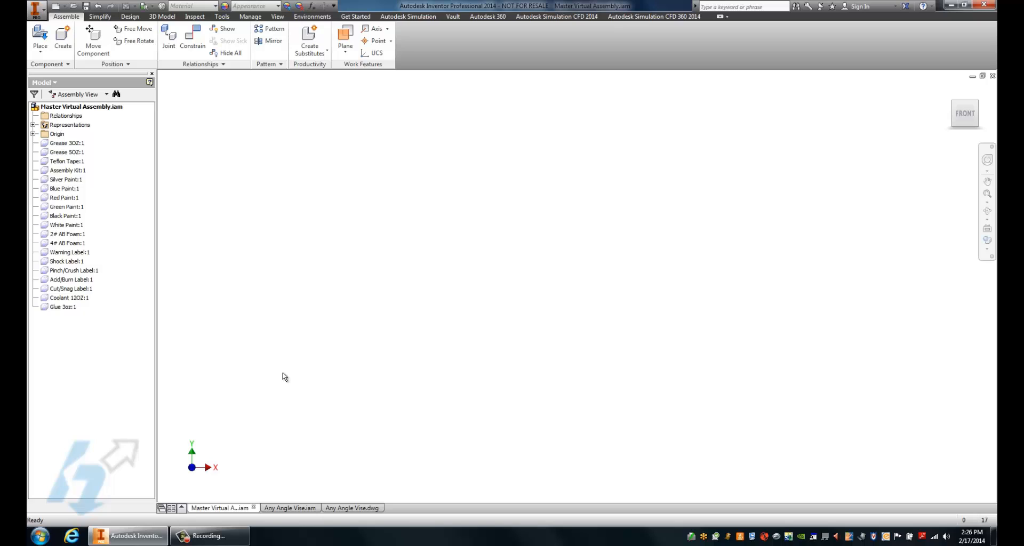
mouse_move(286, 364)
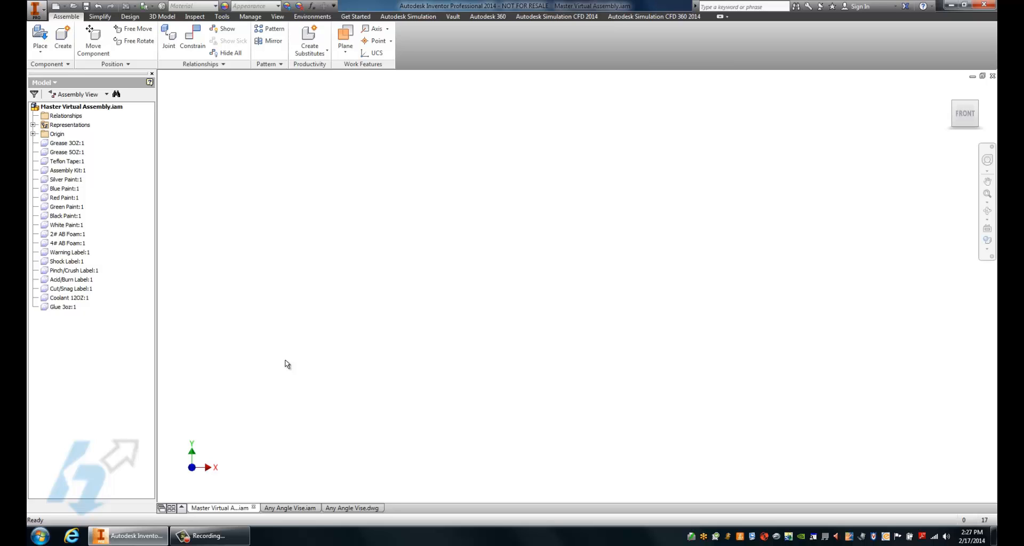
mouse_move(403, 307)
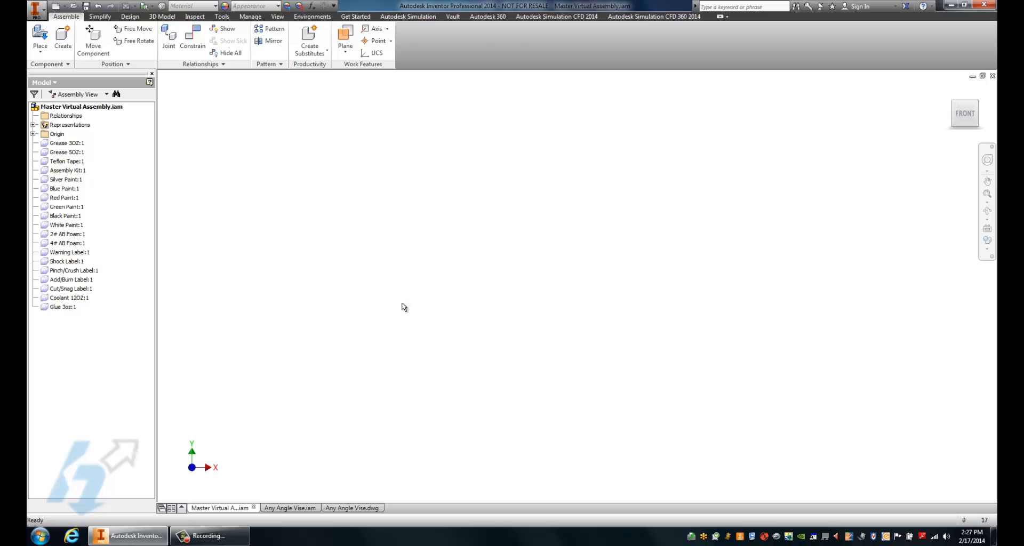
Copy Grease 3OZ:1 from the master assembly browser.
left_click(66, 142)
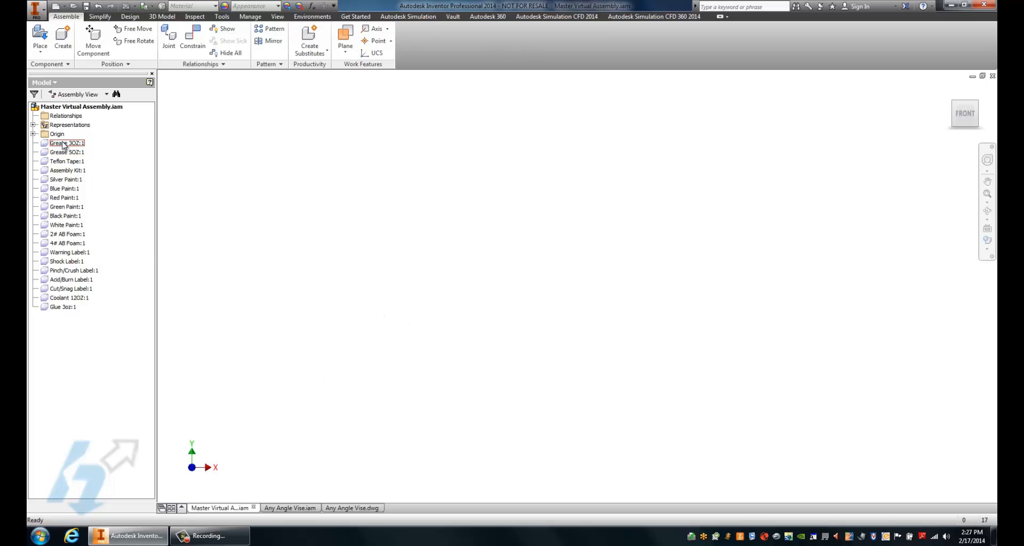
right_click(65, 143)
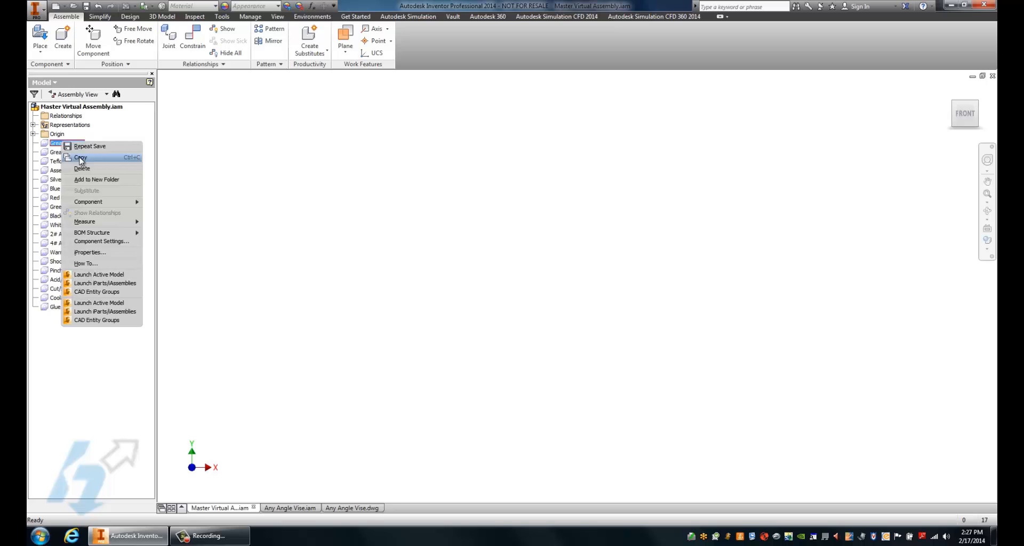
left_click(289, 507)
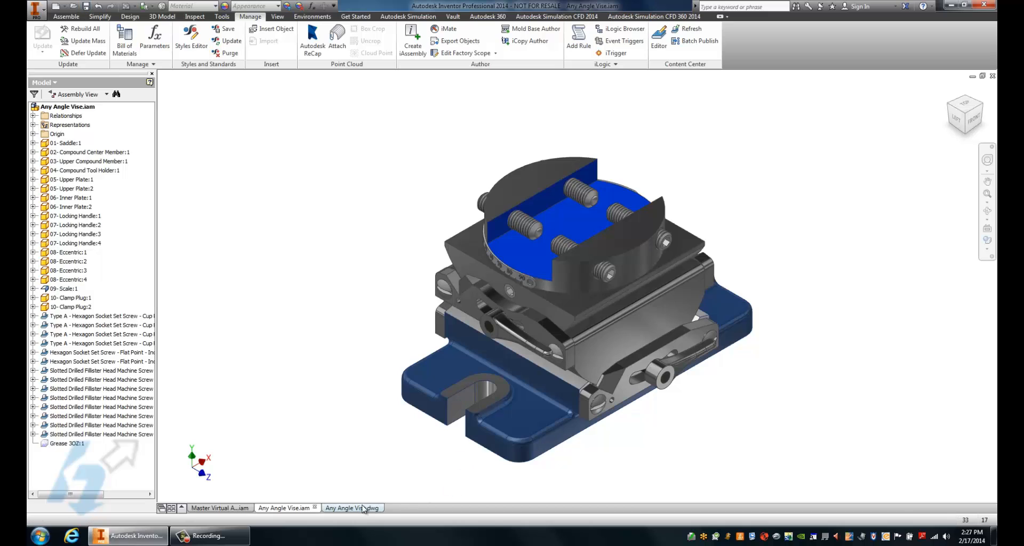
Switch to the Any Angle Vise.dwg drawing to view its parts list.
left_click(346, 509)
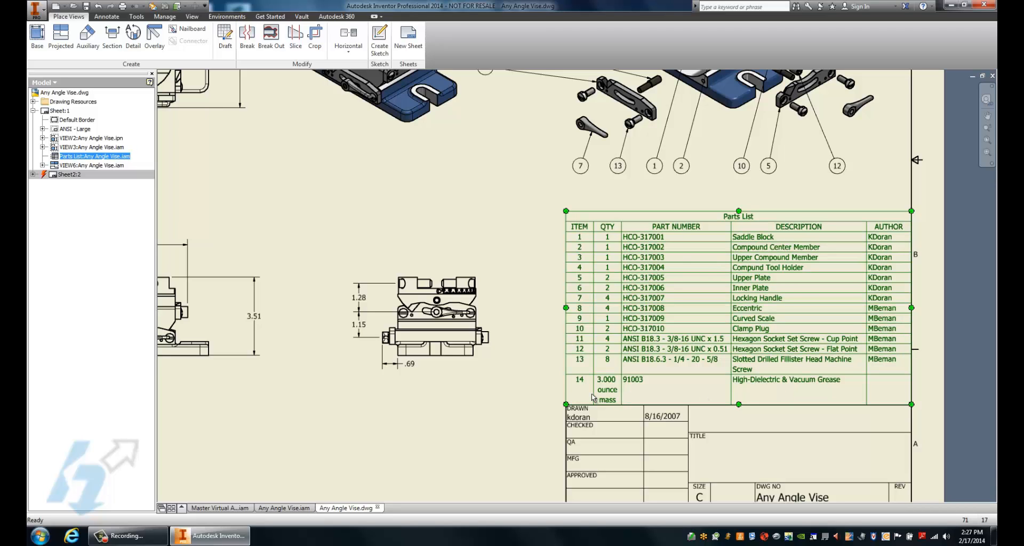
mouse_move(792, 392)
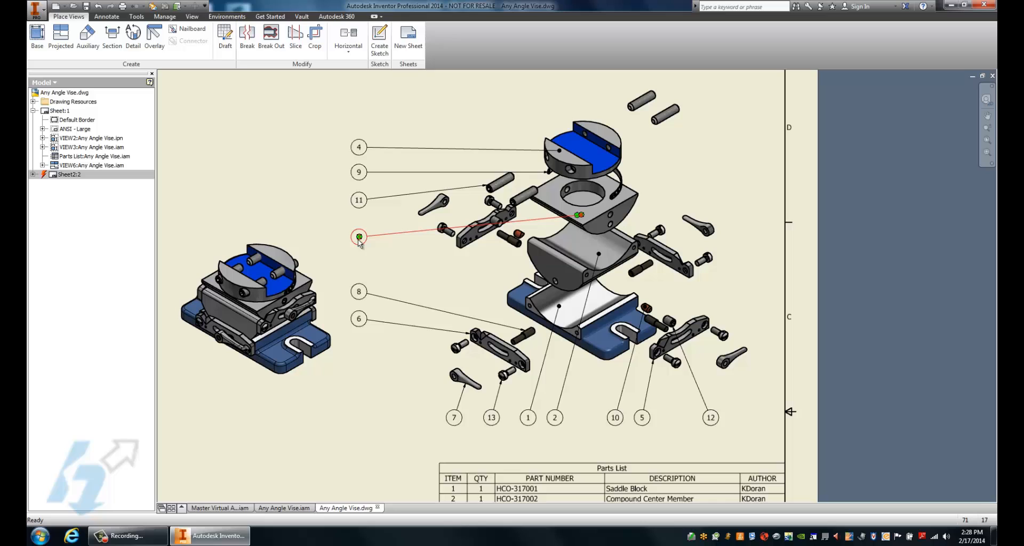
Attach grease item 14 from the list to balloon 3 and place it alongside.
right_click(359, 236)
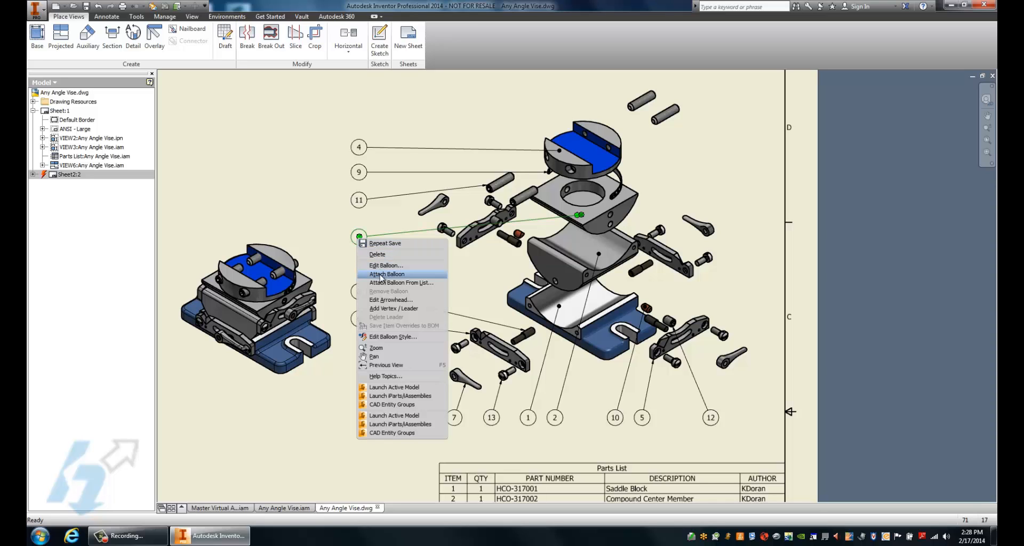
mouse_move(392, 283)
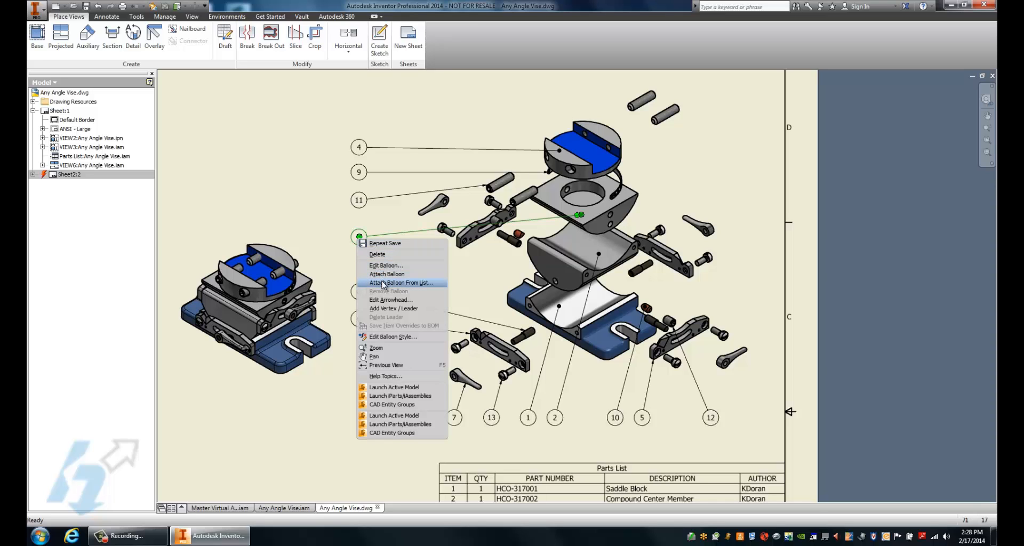
left_click(401, 282)
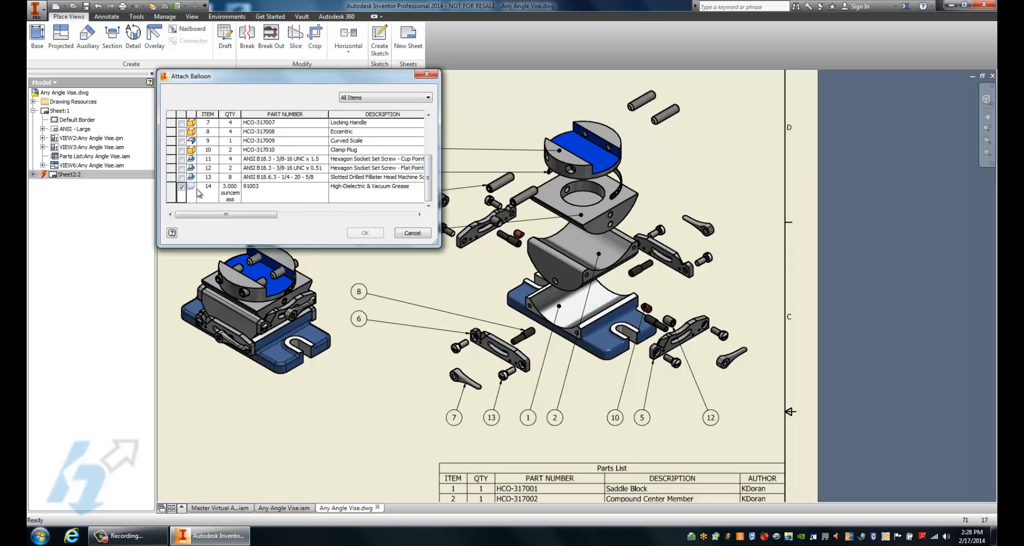
left_click(364, 233)
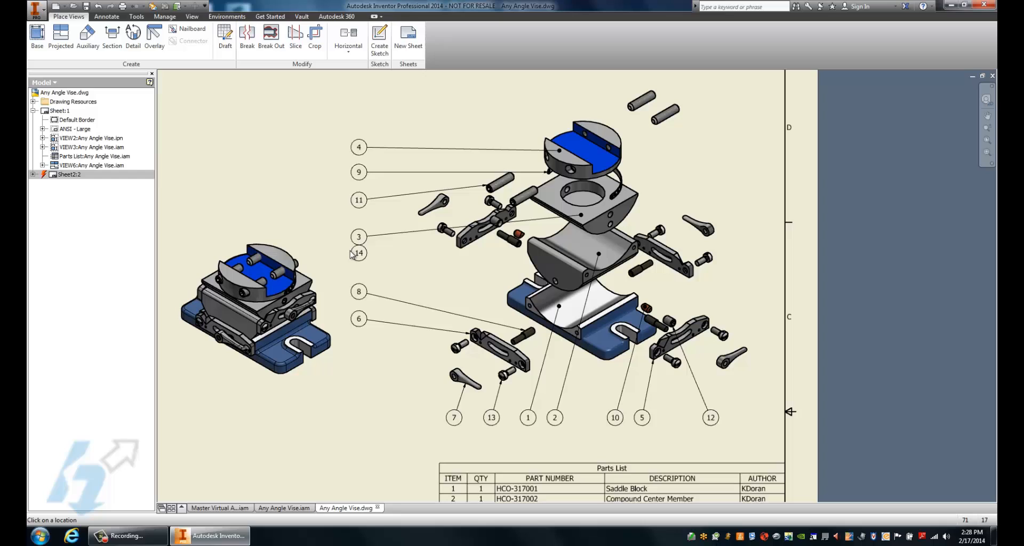
left_click_drag(359, 254, 343, 237)
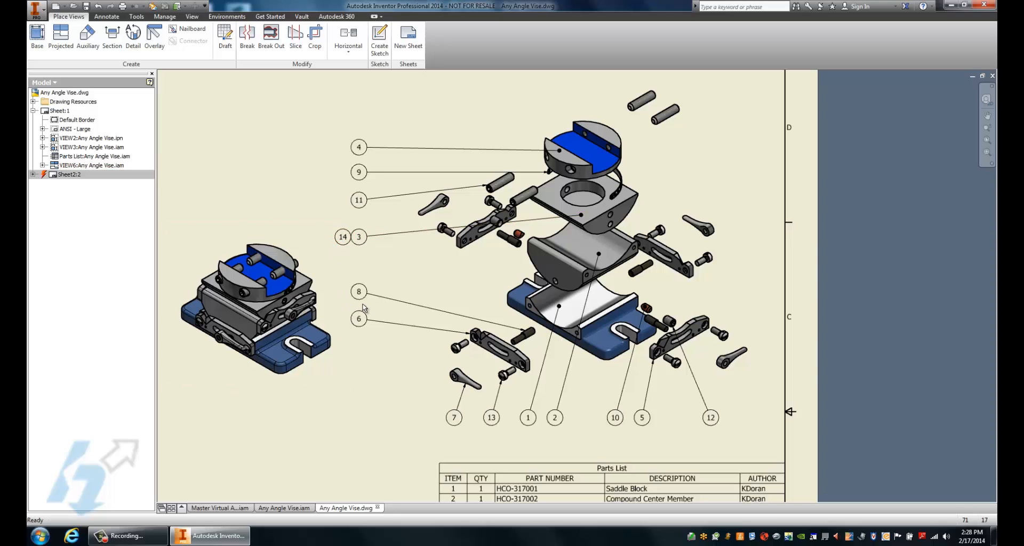
mouse_move(529, 424)
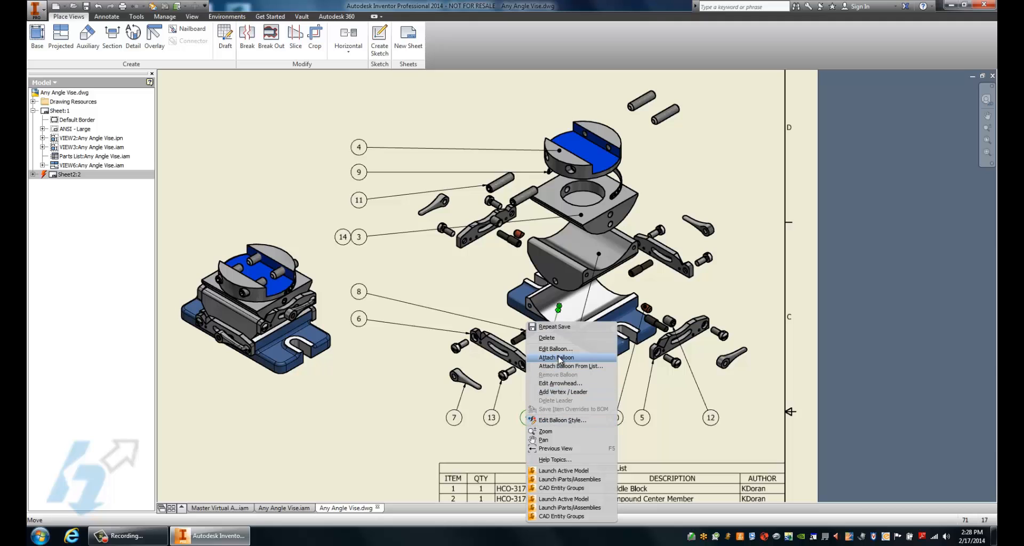
Attach grease item 14 to balloon 1, placed below it.
left_click(556, 357)
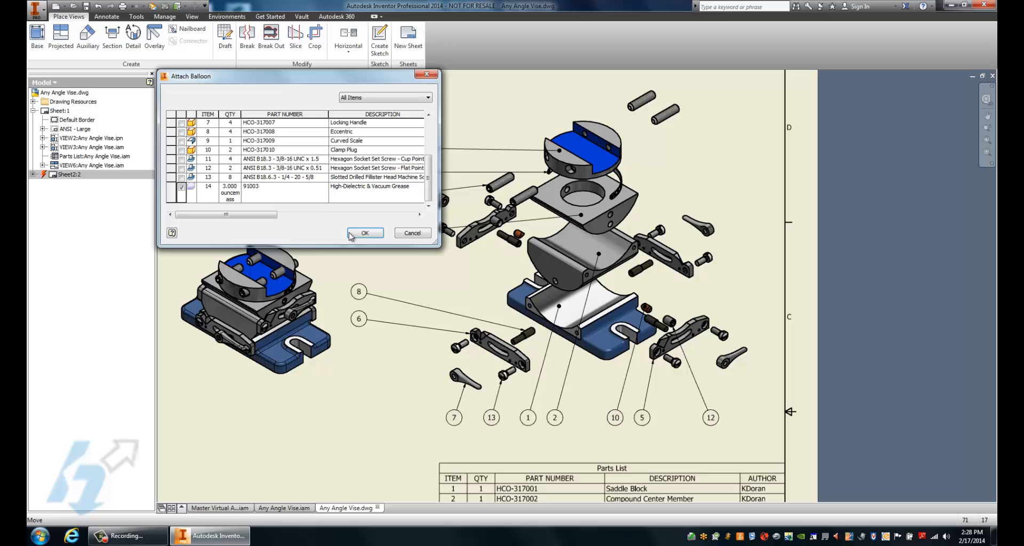
left_click(364, 234)
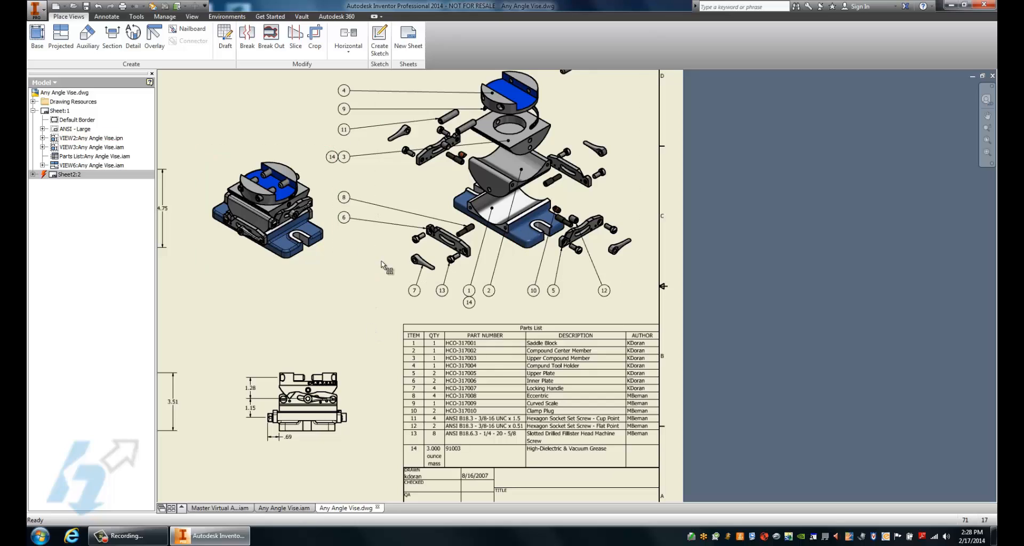
mouse_move(388, 305)
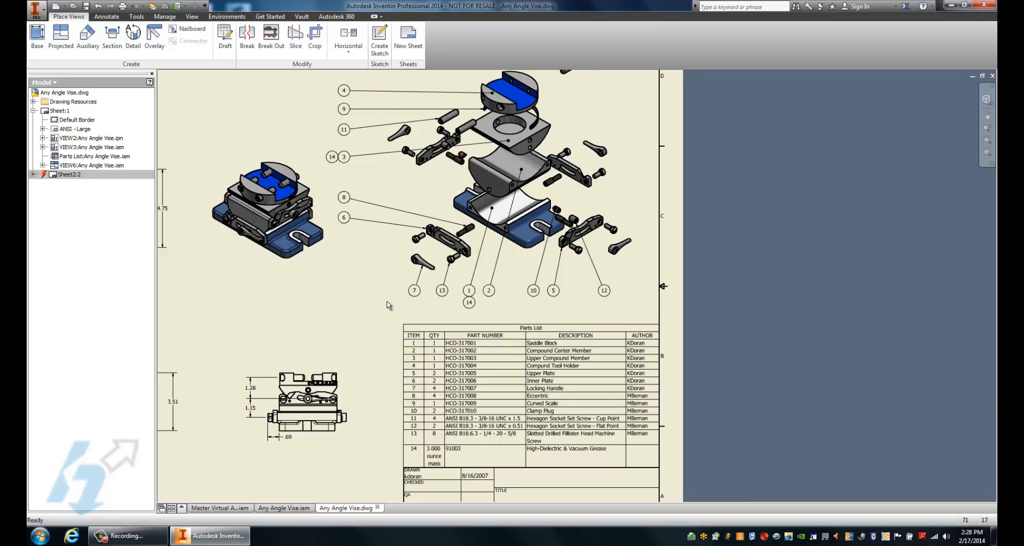